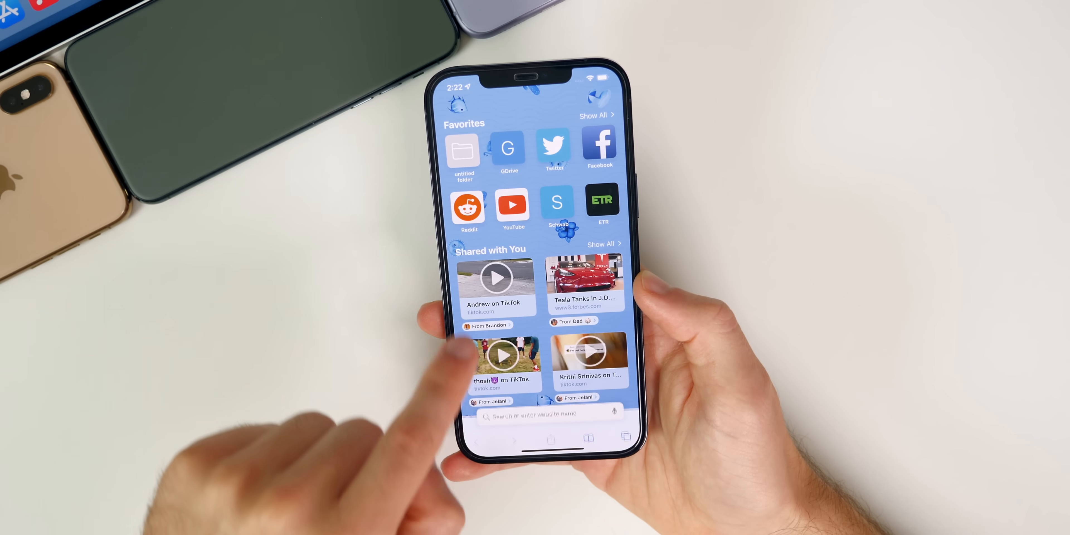
# Step: Show Safari's start page with Favorites and Shared with You links
pyautogui.click(513, 204)
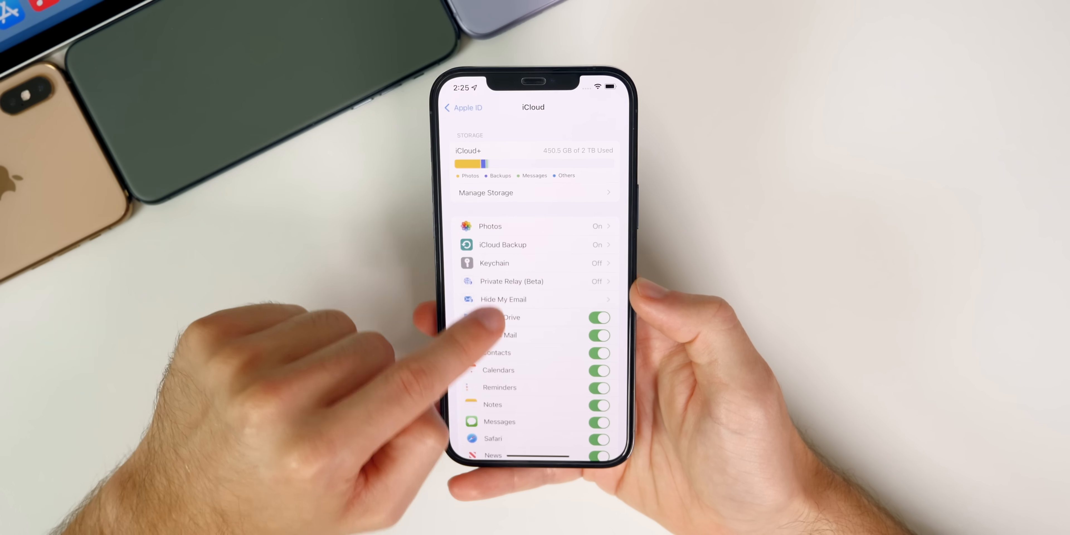
# Step: View iCloud settings with iCloud+ storage, Private Relay (Beta) and Hide My Email
pyautogui.click(511, 281)
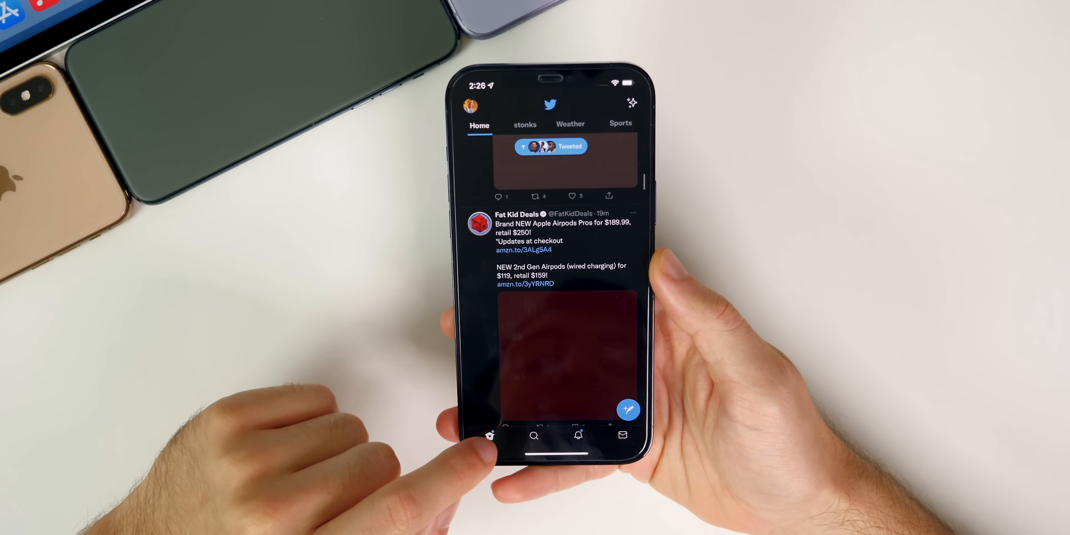
# Step: Leave the Twitter home timeline and go back to the home screen
pyautogui.click(578, 435)
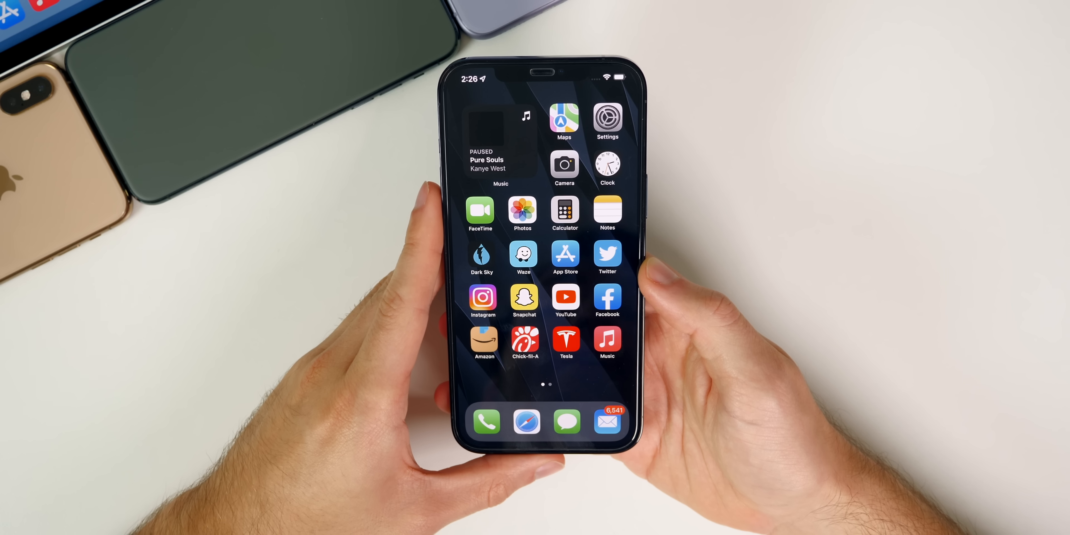
pyautogui.hscroll(-3)
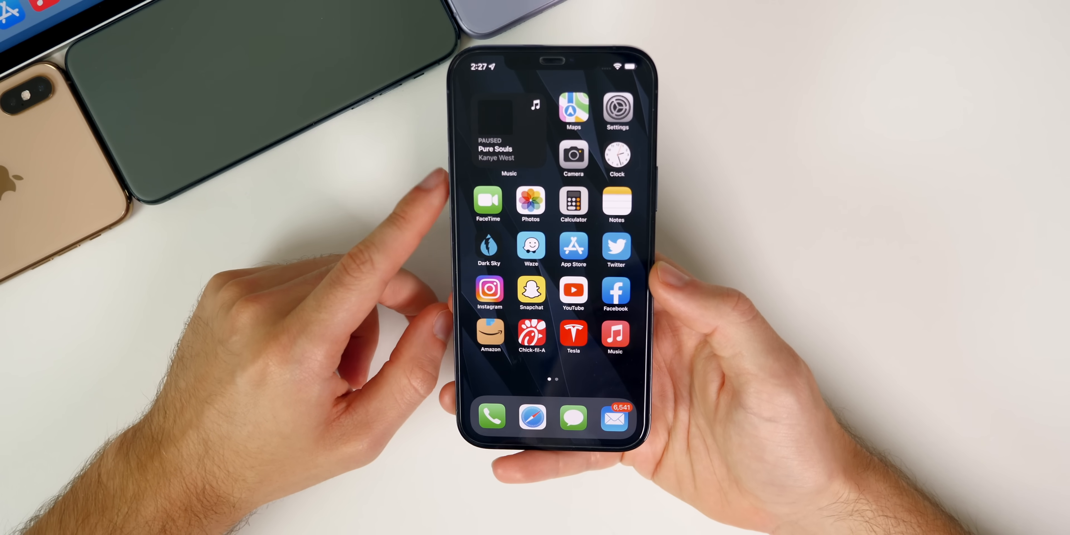
pyautogui.hscroll(-3)
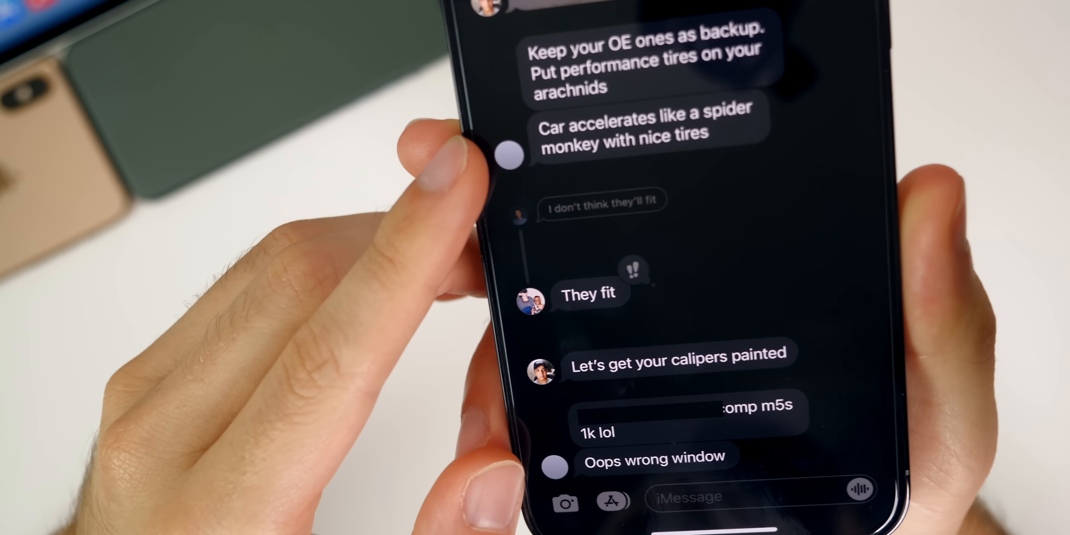
# Step: Scroll the Messages conversation to the threaded inline reply and tapback
pyautogui.scroll(-3)
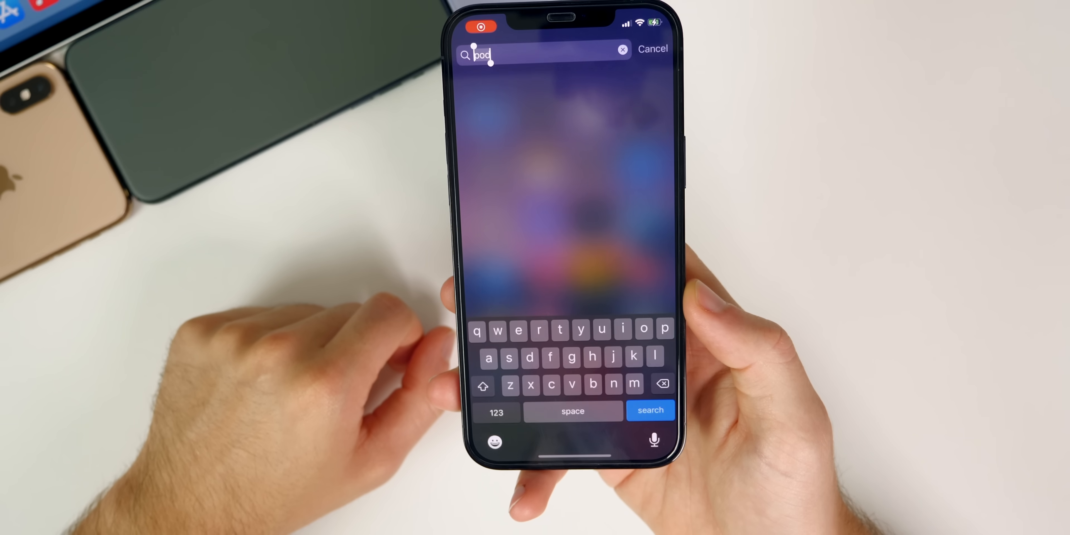
# Step: Search Spotlight for an app by entering 'd' in the search field
pyautogui.write('d')
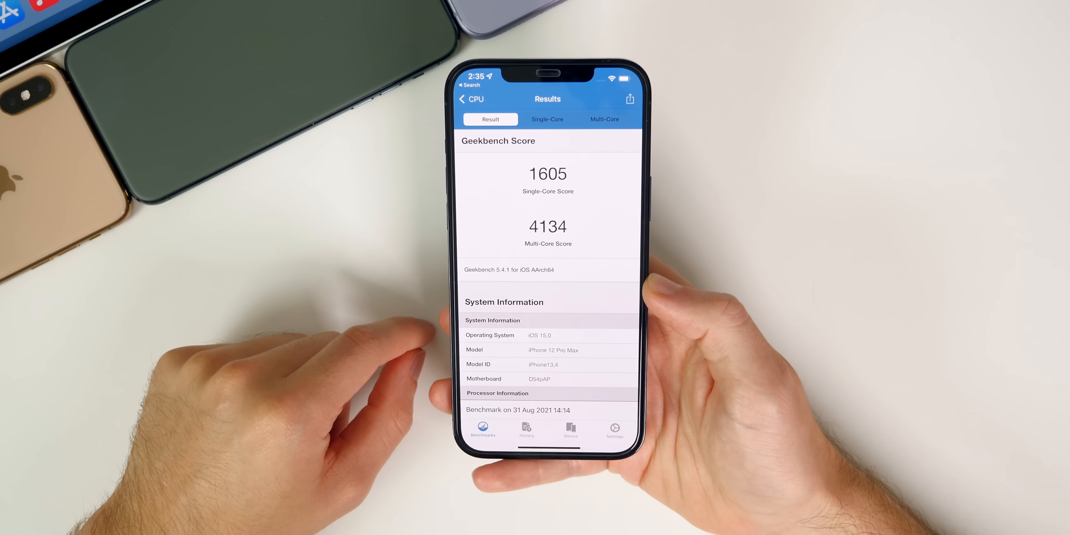
# Step: Review the Geekbench CPU results (1605 single-core, 4134 multi-core) and return to the home screen
pyautogui.click(526, 429)
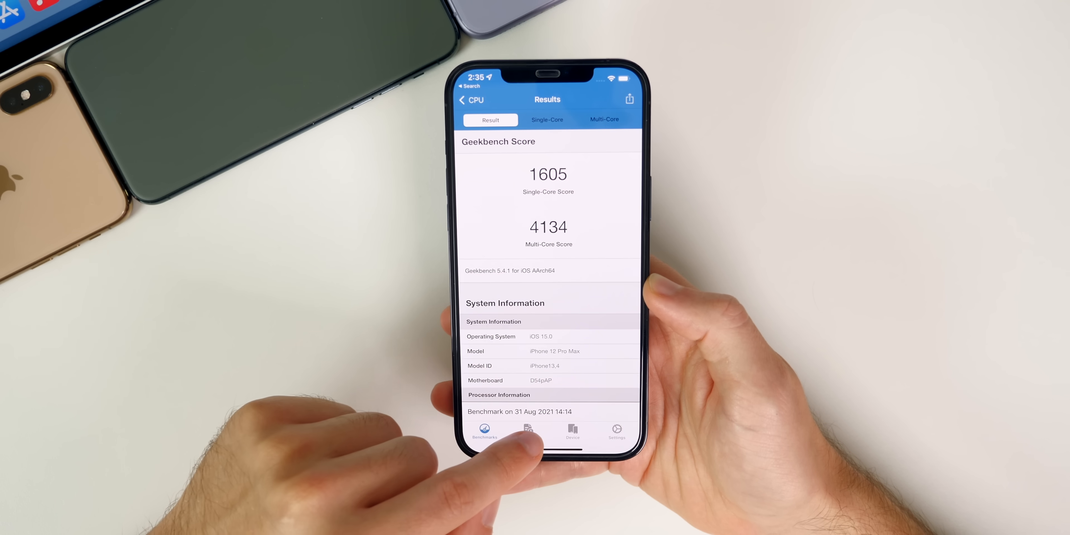
pyautogui.click(484, 429)
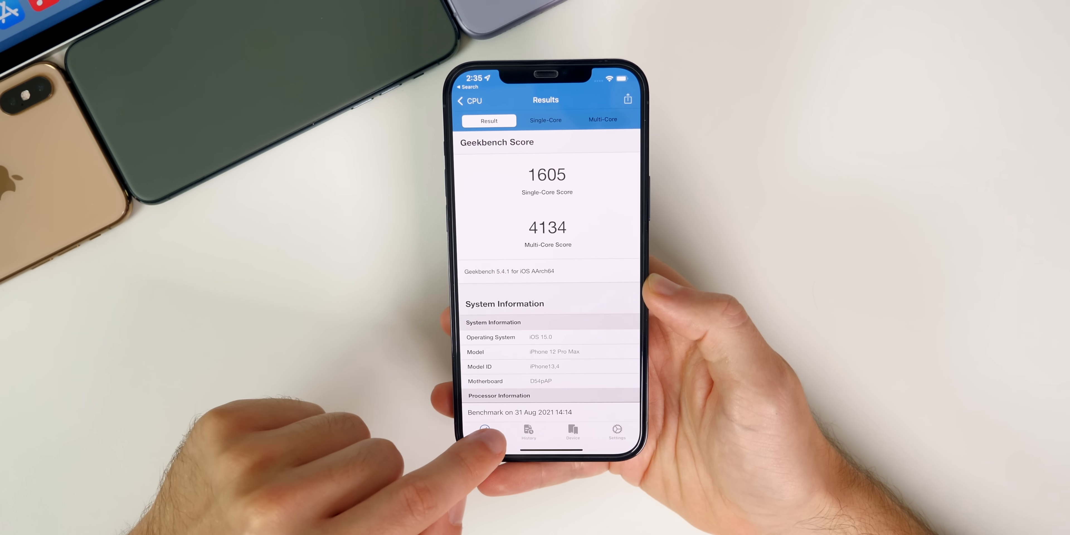
pyautogui.click(484, 433)
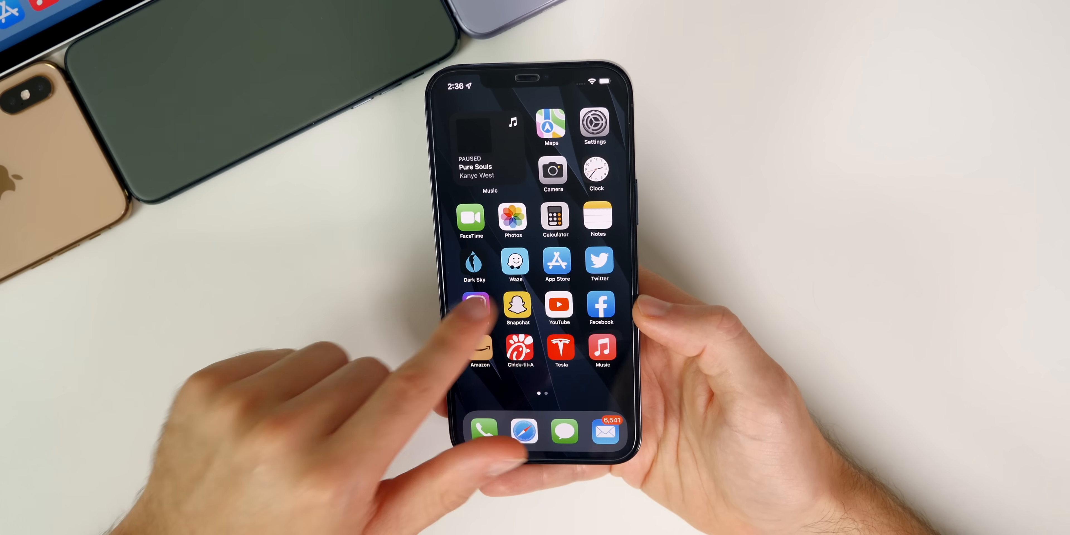
pyautogui.click(594, 124)
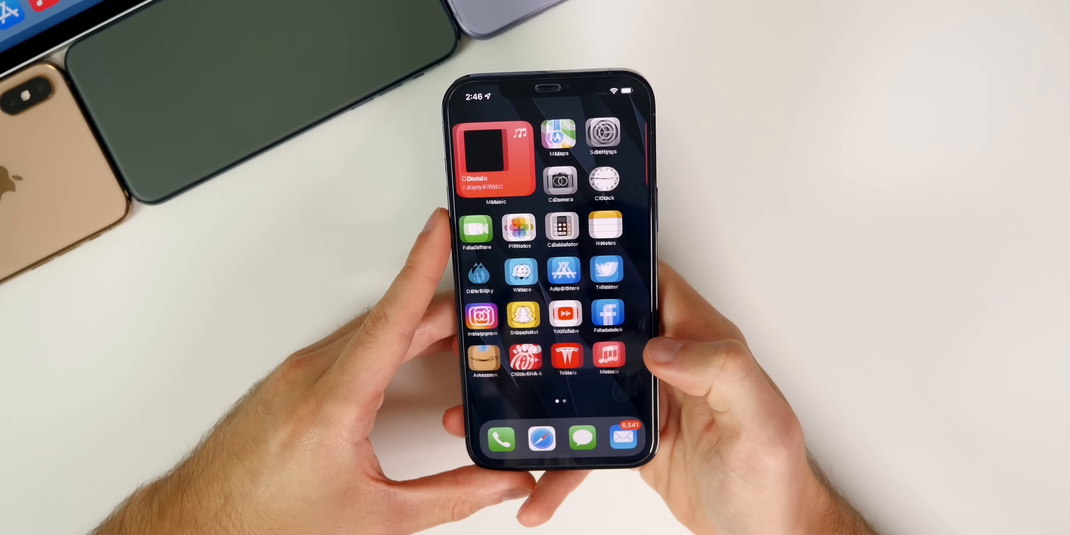
pyautogui.hscroll(-3)
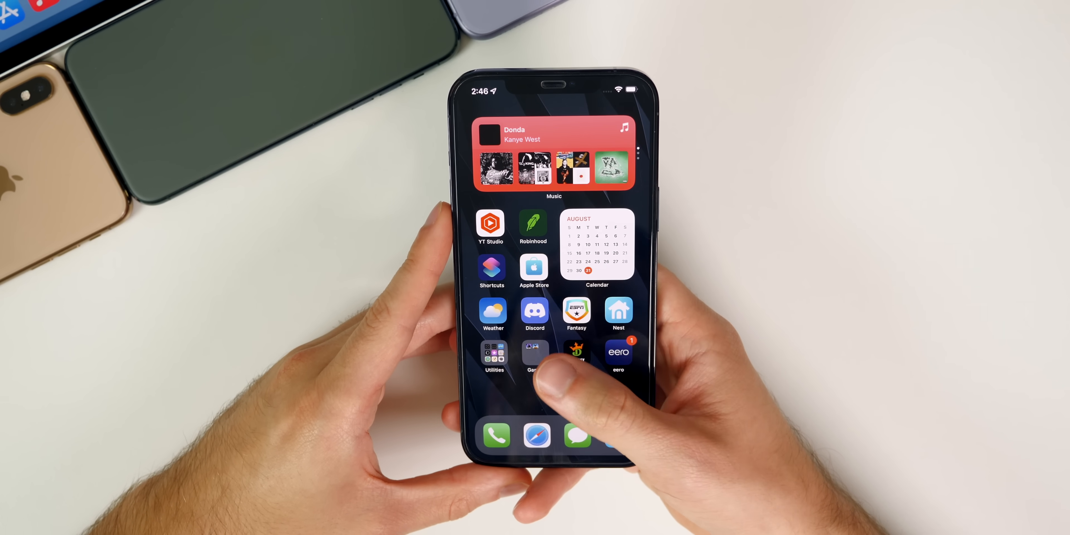
pyautogui.hscroll(-3)
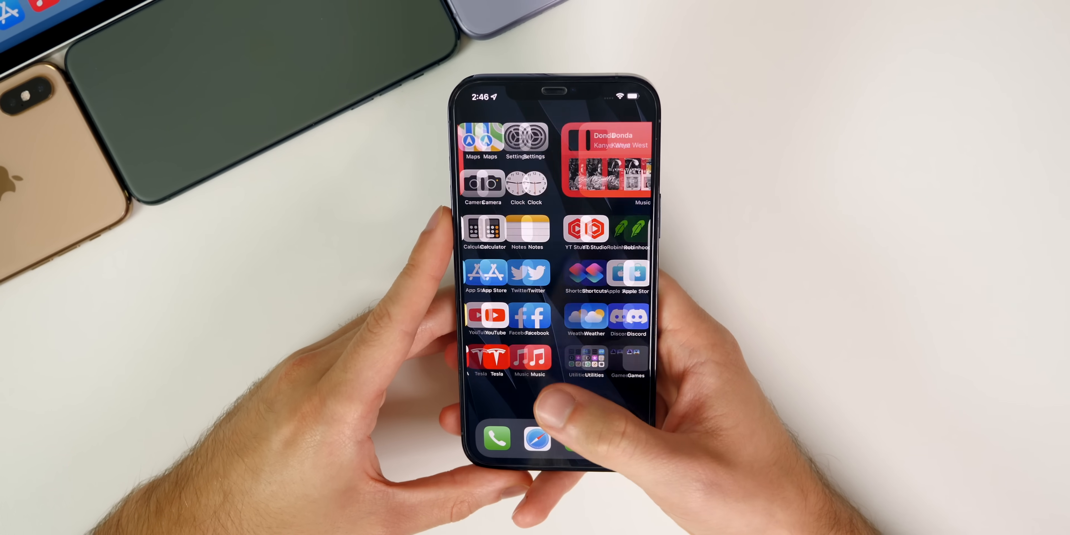
pyautogui.hscroll(-3)
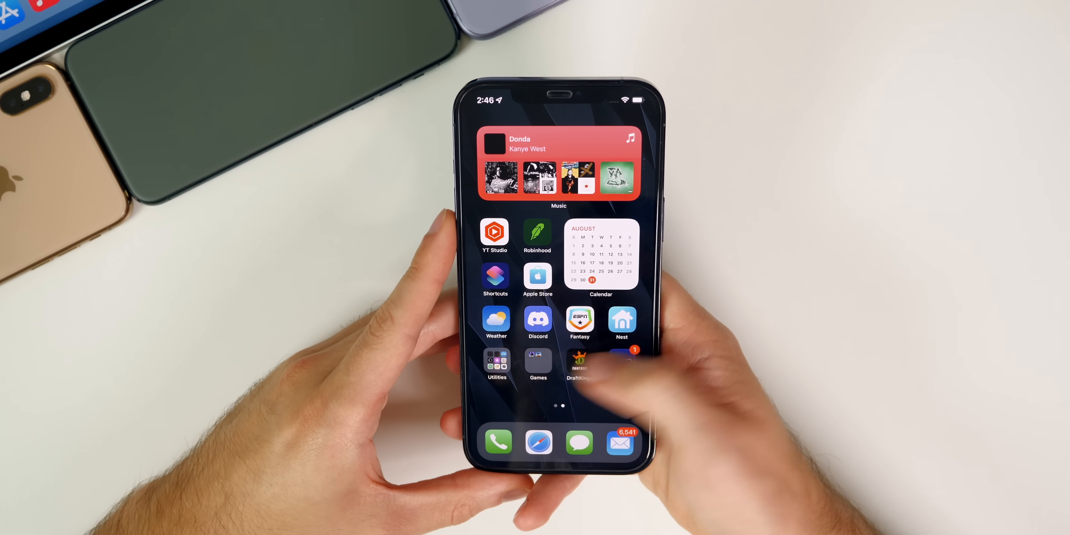
pyautogui.hscroll(-3)
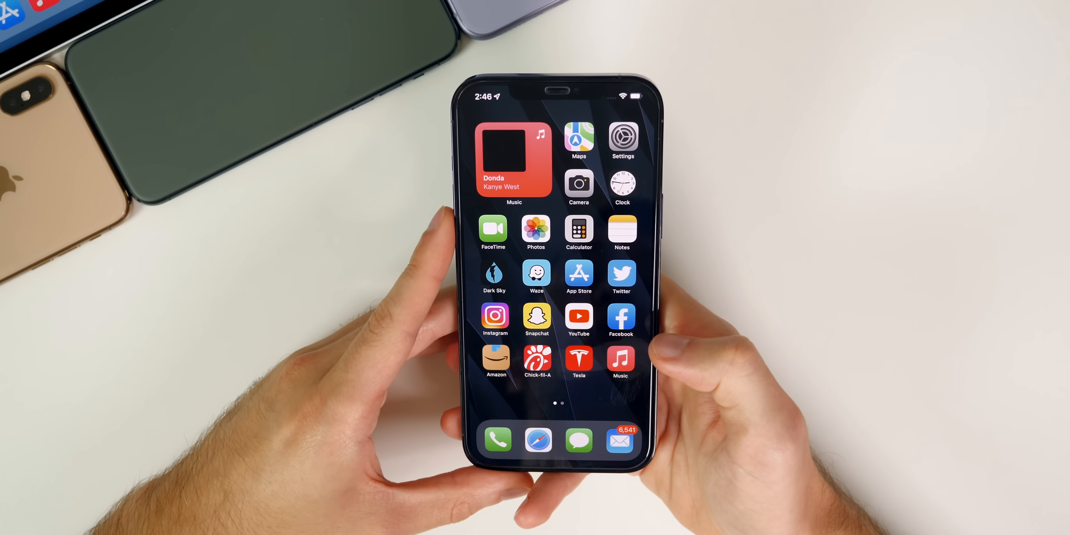